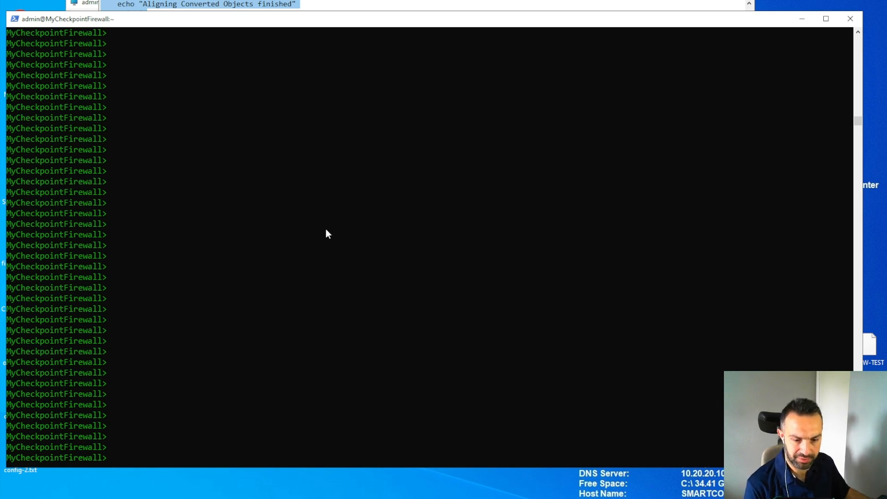
Enter expert mode on the firewall, then type and discard the run_cpmdoc.sh script path
{"action": "type", "text": "expert"}
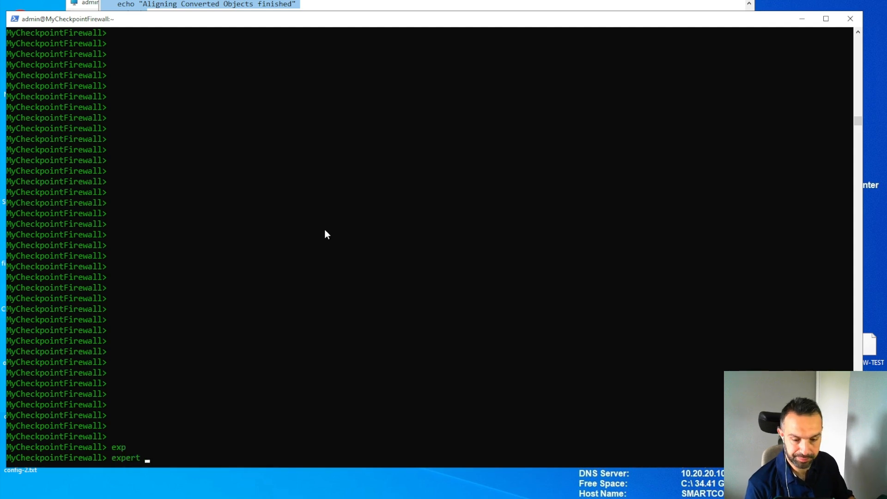
{"action": "key", "text": "enter"}
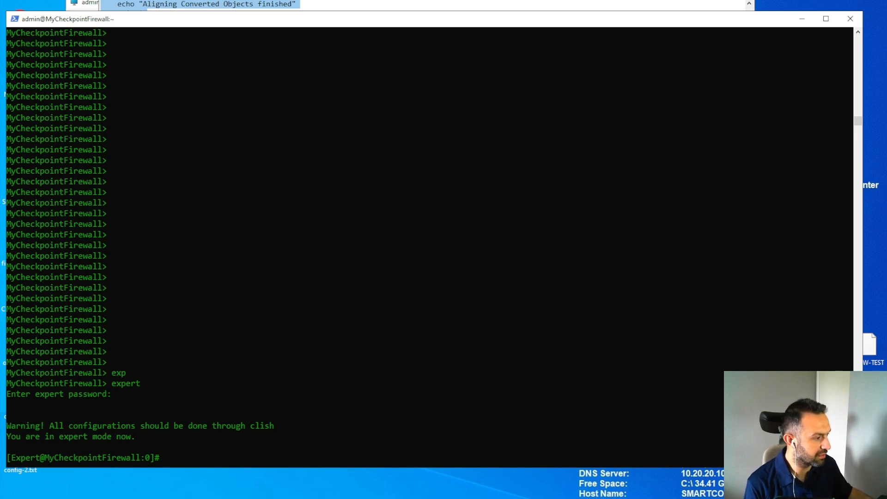
{"action": "type", "text": "$MDS_FWDIR/scripts/run_cpmdoc.sh"}
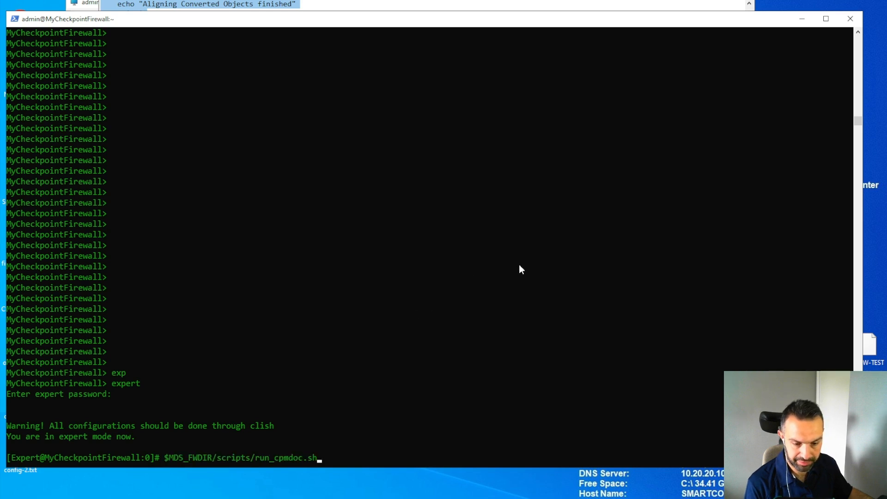
{"action": "mouse_move", "coordinate": [678, 337]}
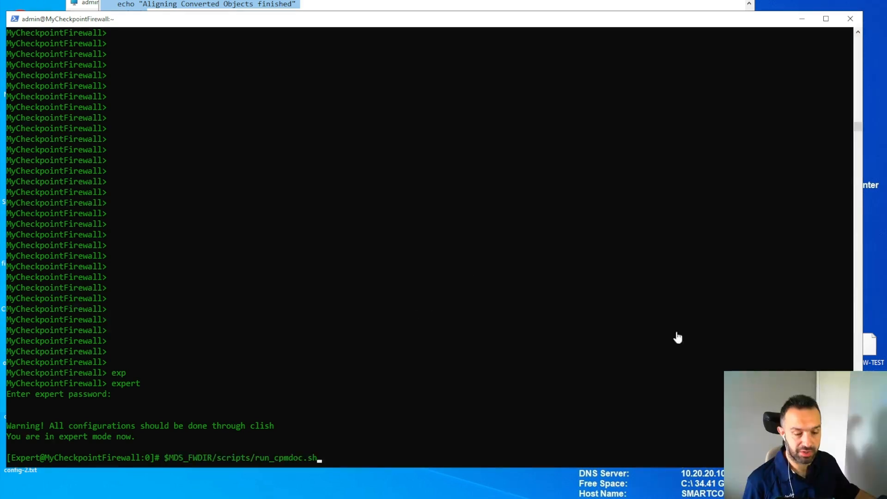
{"action": "key", "text": "BackSpace"}
{"action": "type", "text": "cd "}
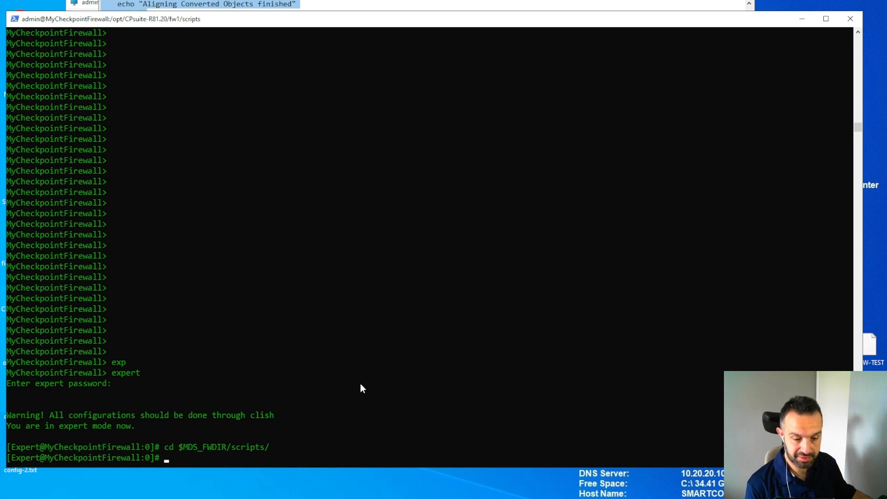
Echo $MDS_FWDIR to display the firewall directory path
{"action": "type", "text": "echo"}
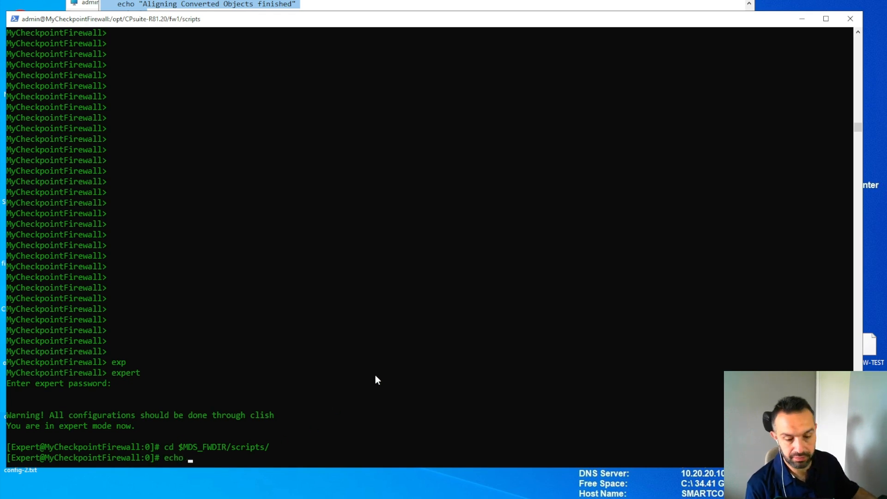
{"action": "double_click", "coordinate": [195, 447]}
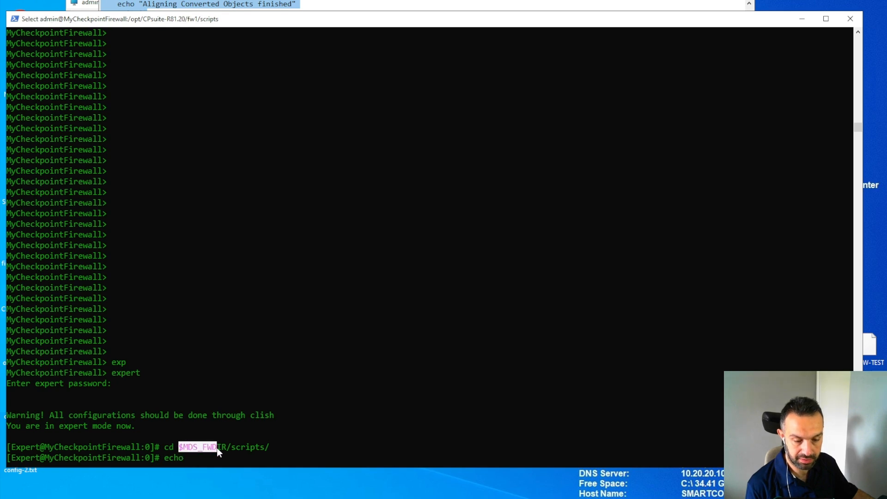
{"action": "type", "text": "$MDS_FWDIR"}
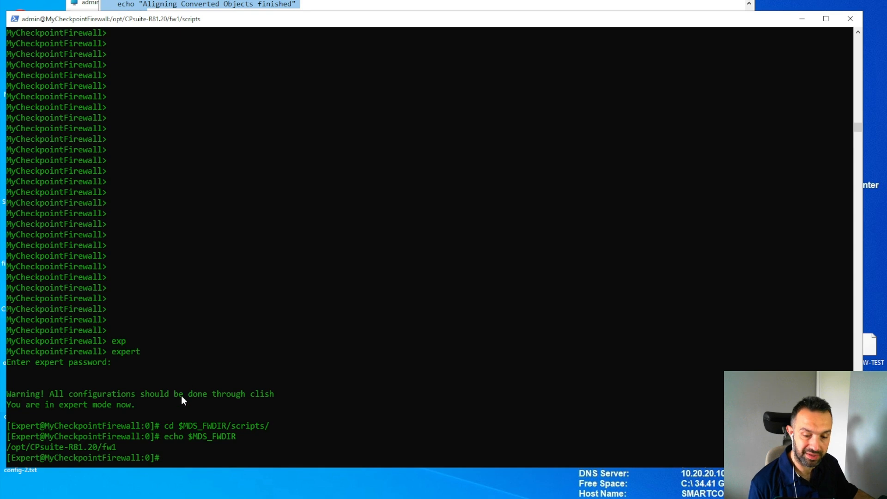
{"action": "mouse_move", "coordinate": [143, 429]}
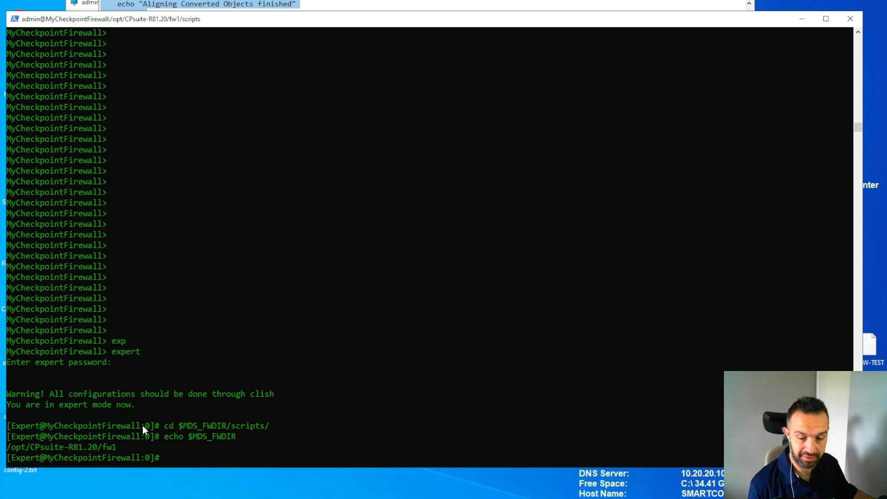
{"action": "mouse_move", "coordinate": [40, 456]}
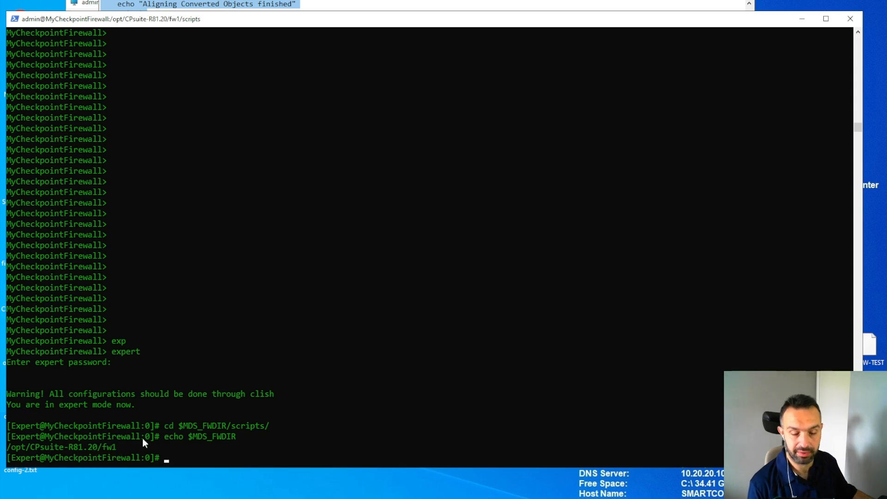
{"action": "mouse_move", "coordinate": [471, 215]}
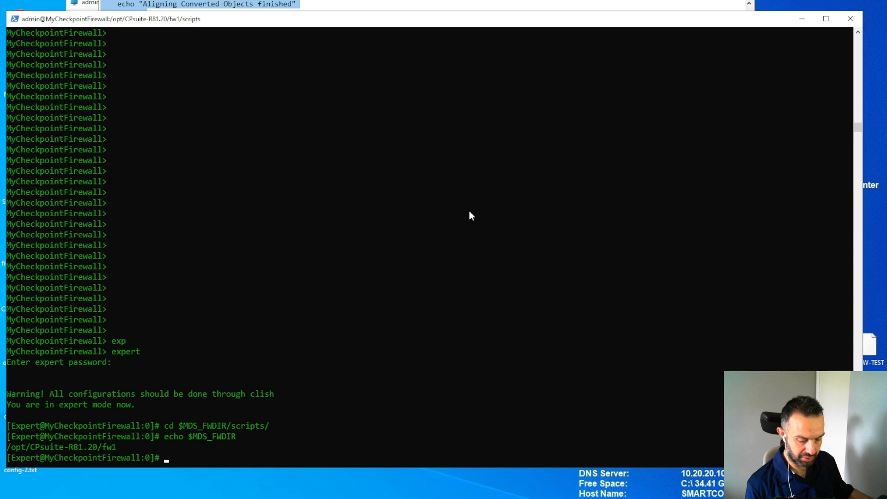
List the scripts directory and copy the run_cpmdoc.sh name to run it locally
{"action": "type", "text": "ls"}
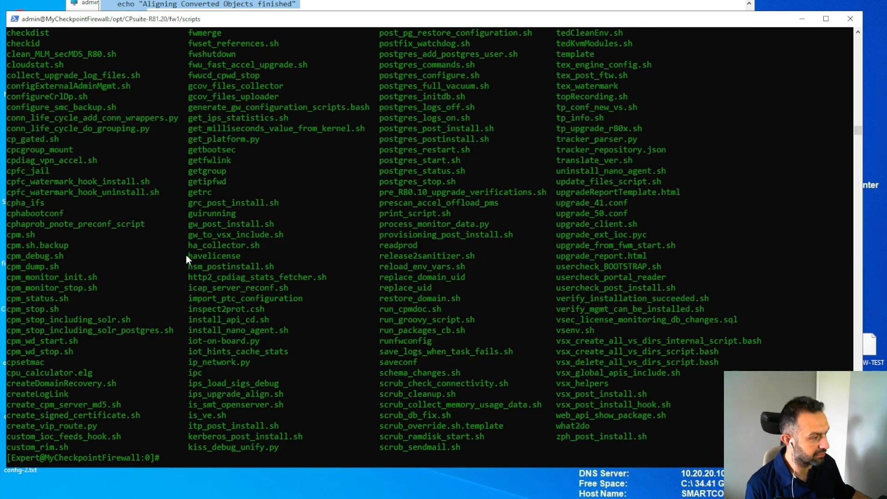
{"action": "mouse_move", "coordinate": [317, 260]}
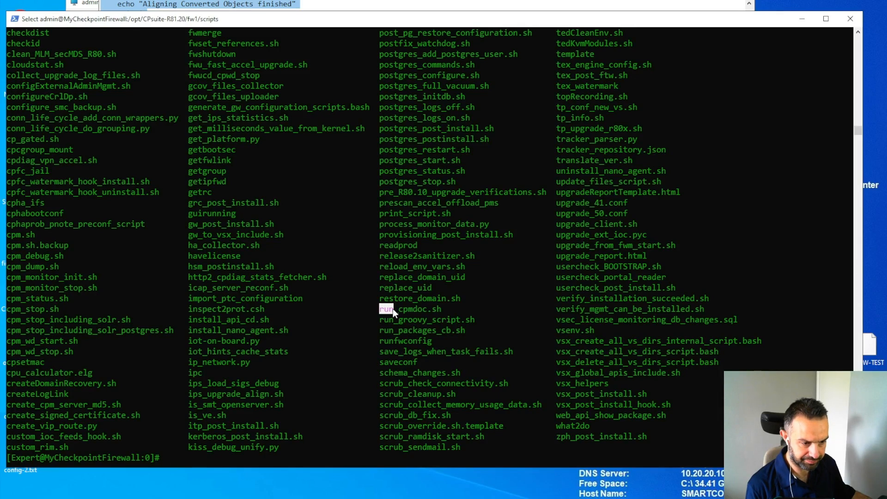
{"action": "double_click", "coordinate": [409, 309]}
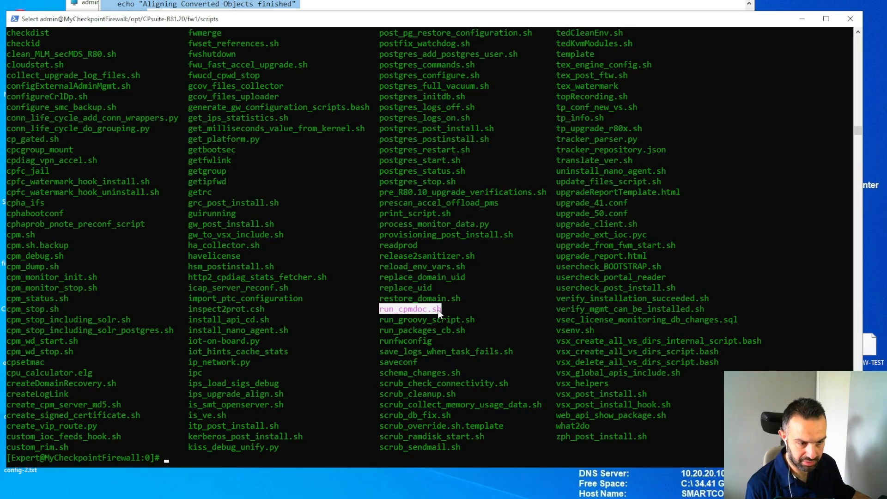
{"action": "mouse_move", "coordinate": [425, 257]}
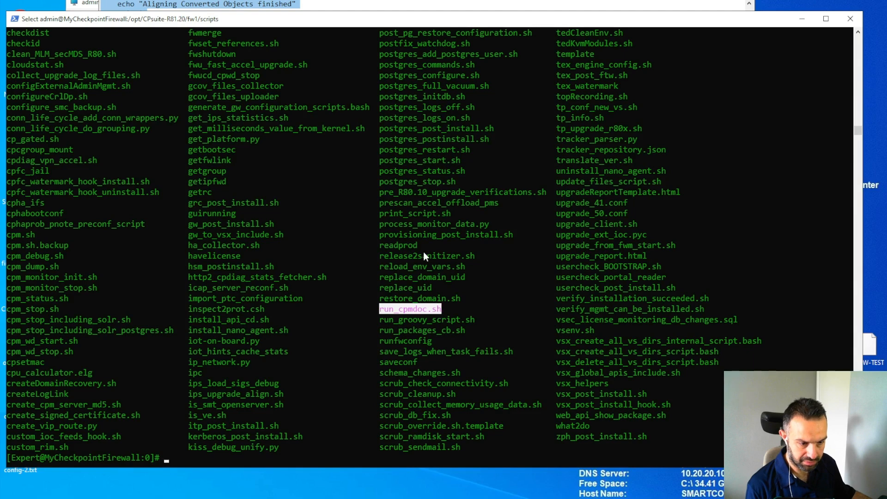
{"action": "mouse_move", "coordinate": [708, 388]}
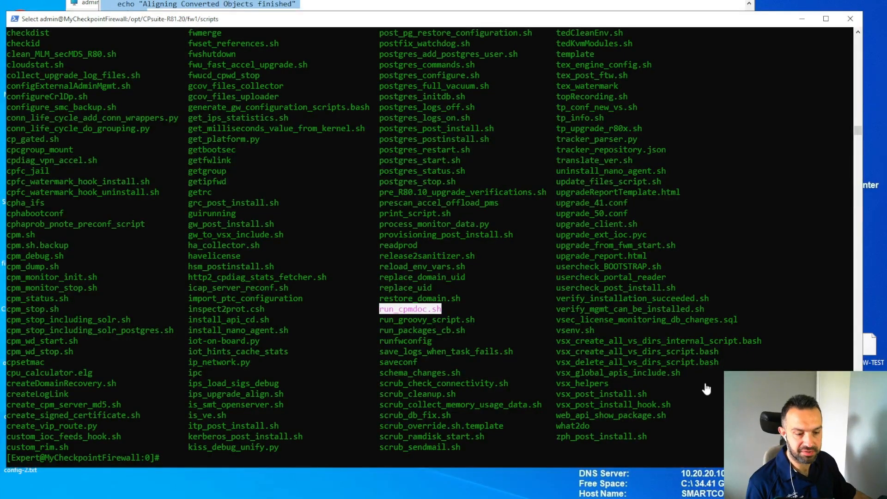
{"action": "mouse_move", "coordinate": [360, 435]}
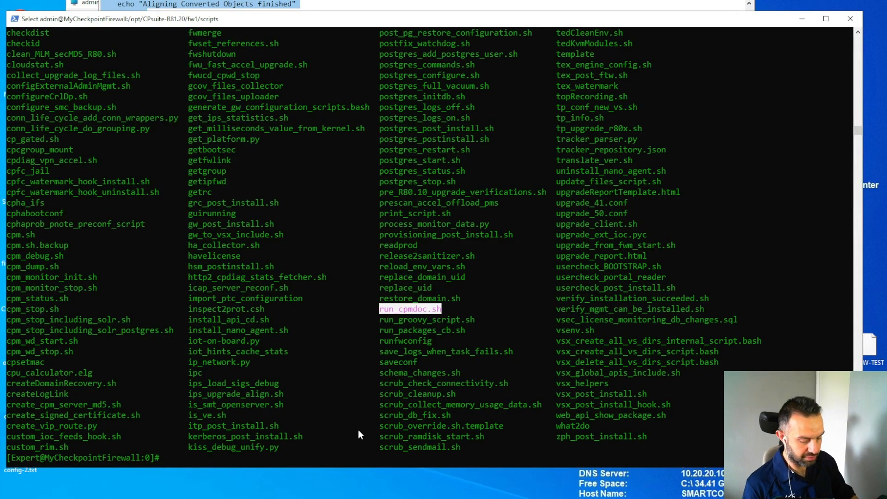
{"action": "type", "text": "./"}
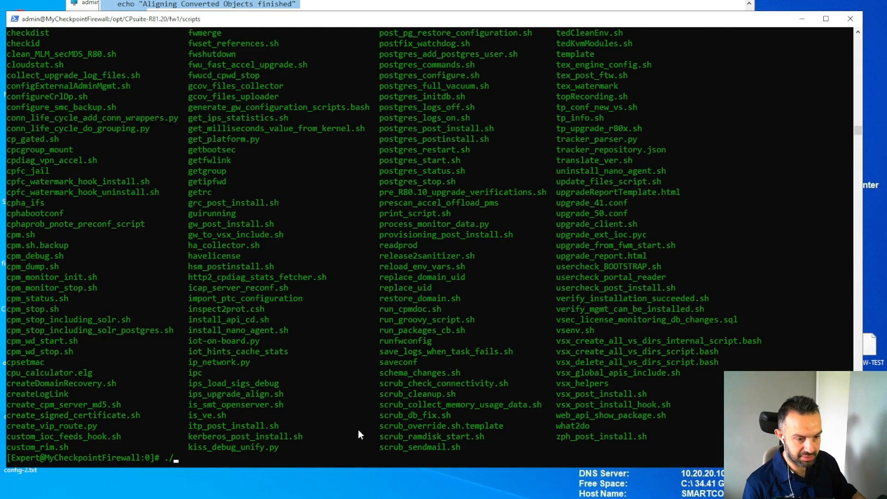
Run the run_cpmdoc.sh script until it reports 3 errors and generates the HTML report
{"action": "type", "text": "run"}
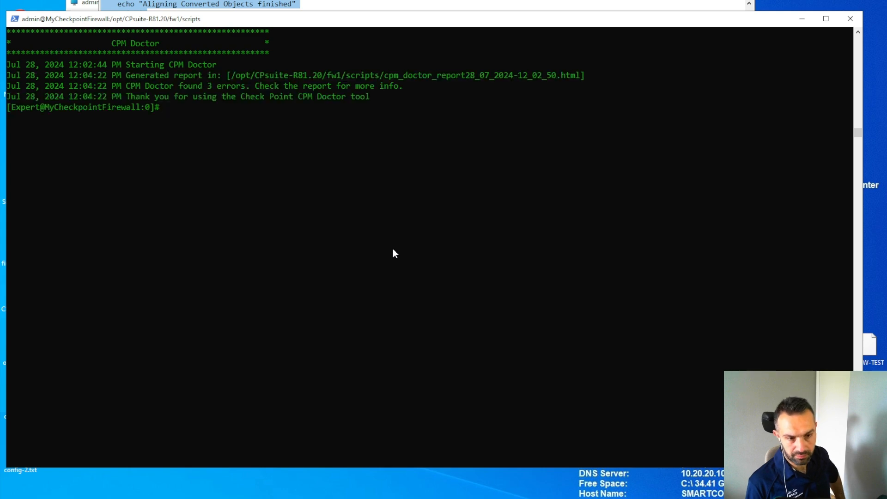
{"action": "mouse_move", "coordinate": [340, 171]}
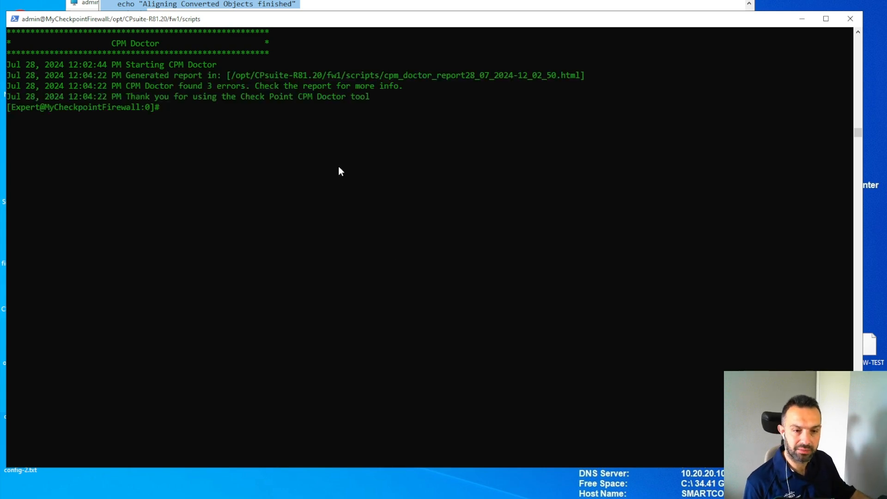
{"action": "mouse_move", "coordinate": [393, 147]}
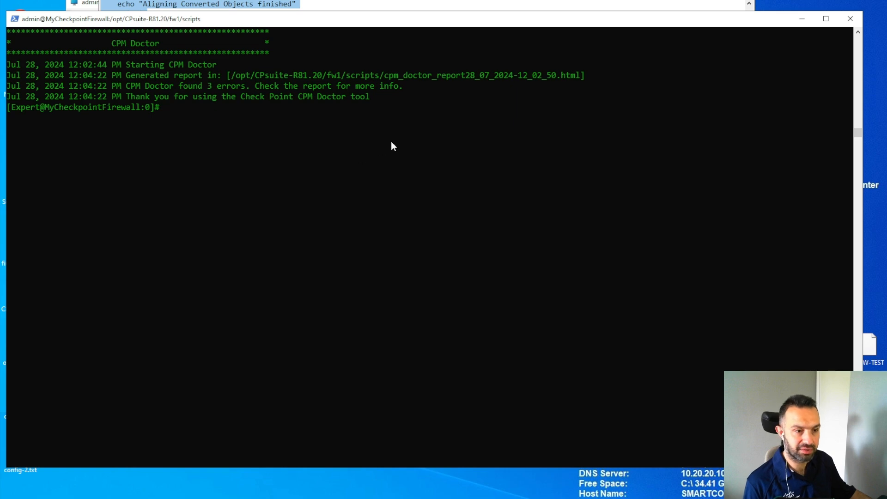
{"action": "mouse_move", "coordinate": [547, 278]}
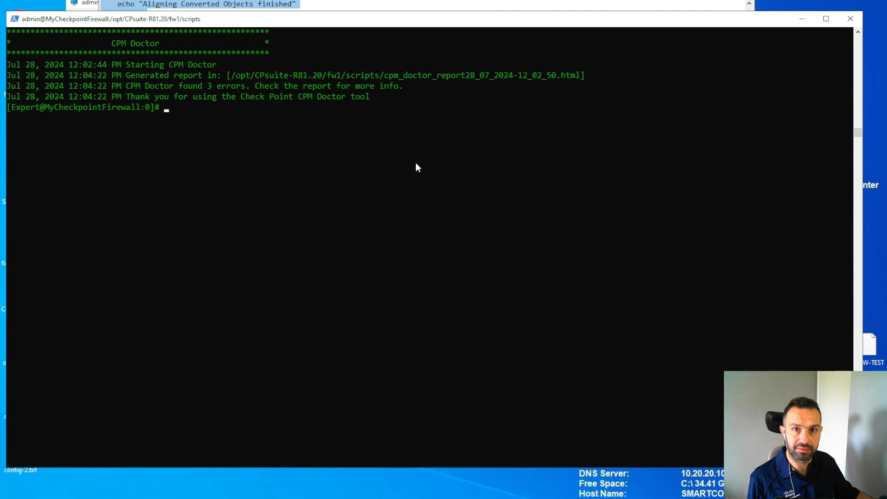
{"action": "mouse_move", "coordinate": [472, 114]}
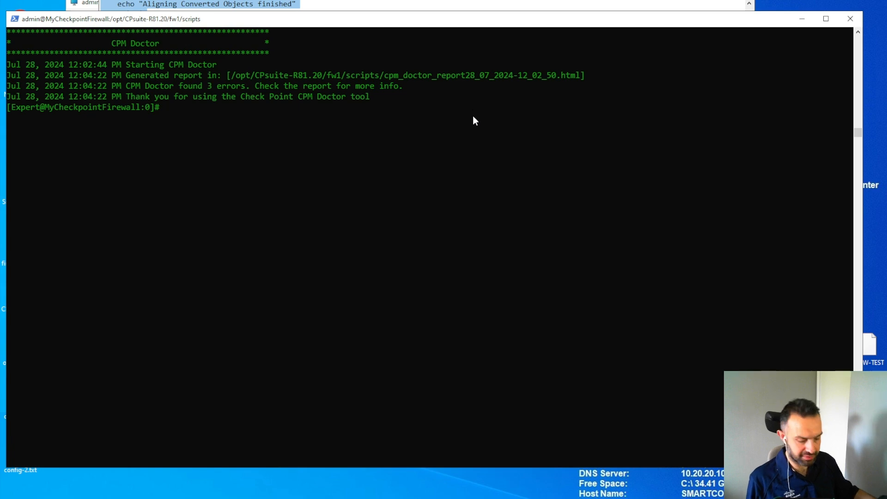
Move the CPM Doctor HTML report to /home/admin/ with mv
{"action": "type", "text": "mv"}
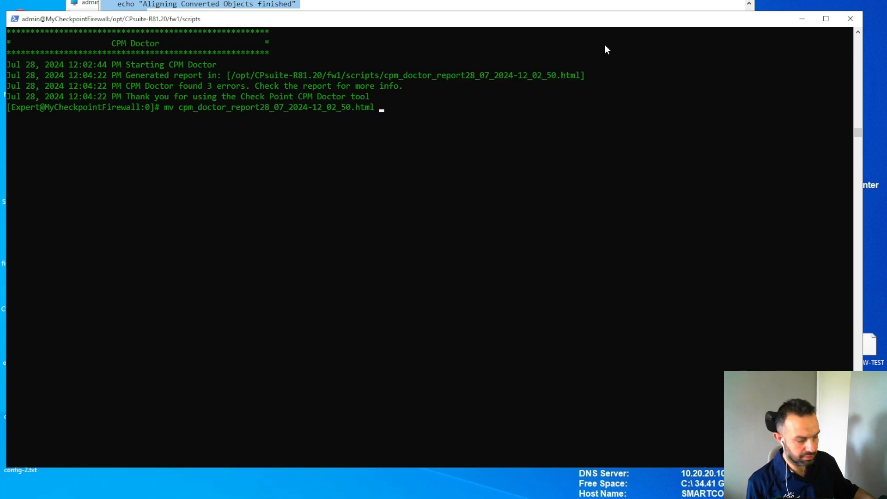
{"action": "type", "text": "/var"}
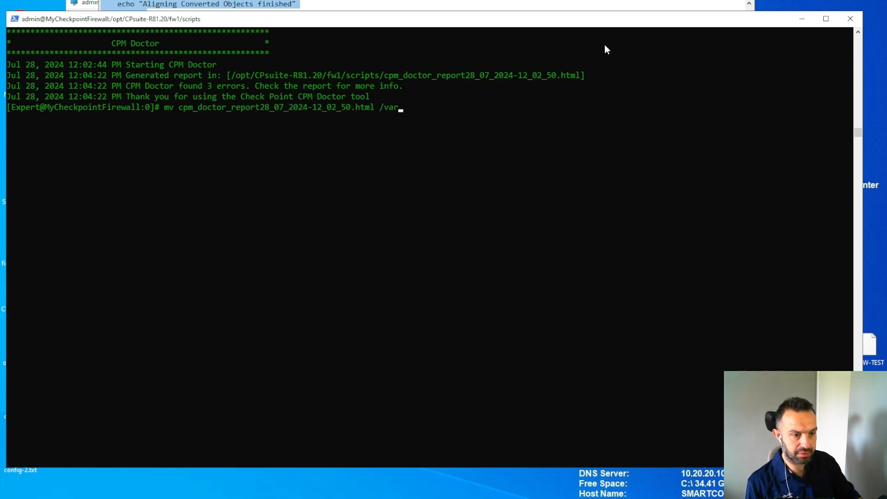
{"action": "type", "text": "home"}
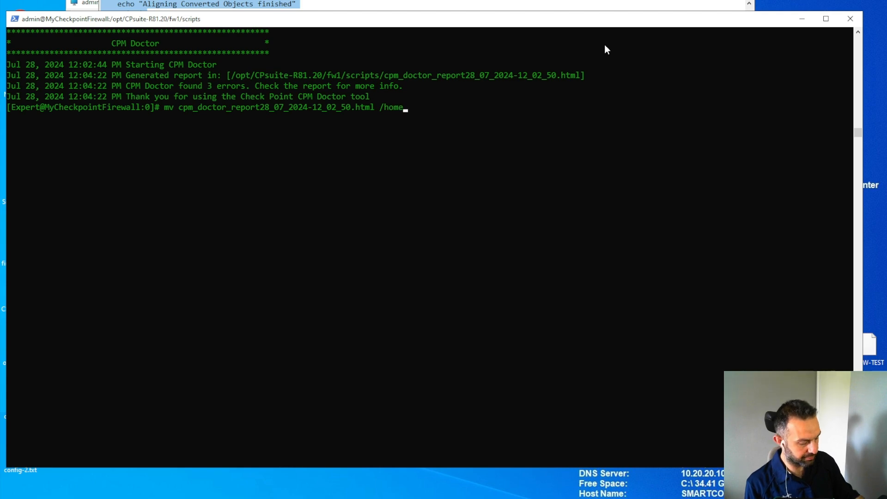
{"action": "type", "text": "admin/"}
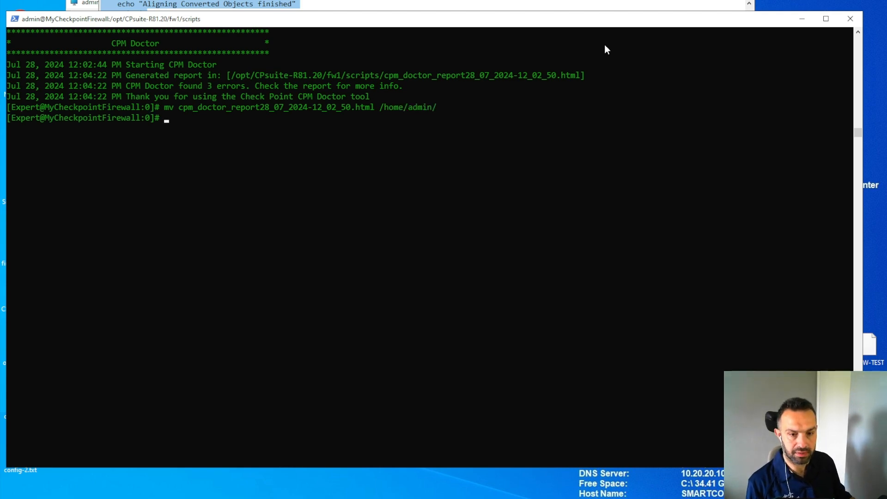
Change to /home/admin and list it to confirm the report is there
{"action": "type", "text": "cd h"}
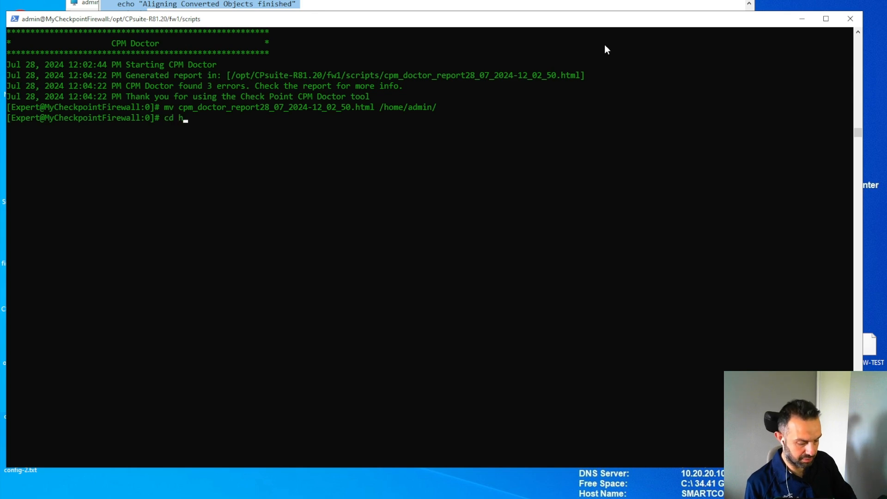
{"action": "type", "text": "ome"}
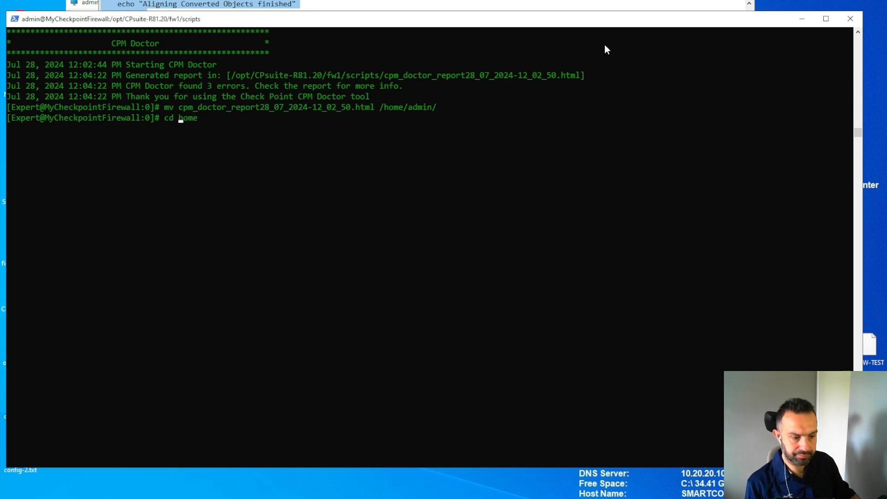
{"action": "type", "text": "/home"}
{"action": "type", "text": "ls"}
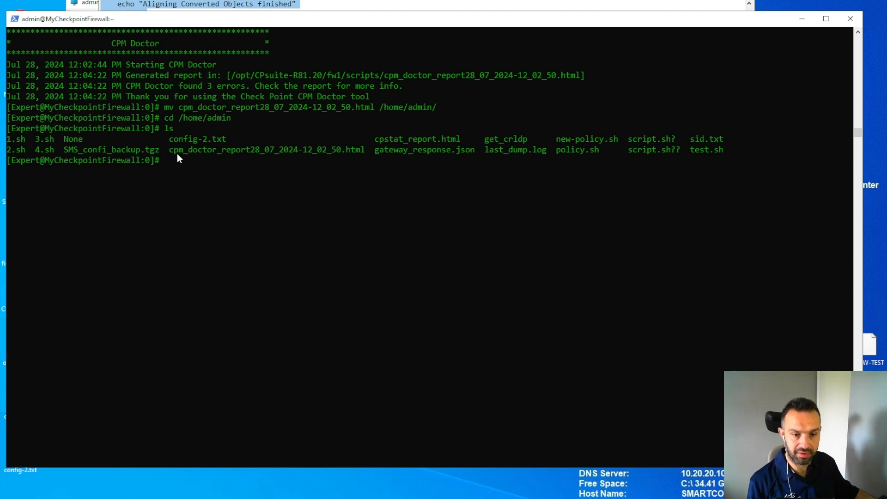
{"action": "mouse_move", "coordinate": [364, 228]}
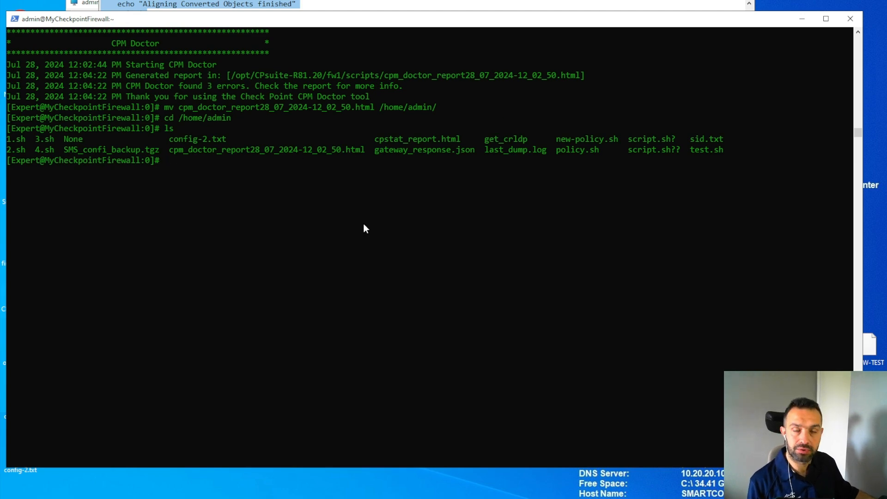
{"action": "mouse_move", "coordinate": [318, 218]}
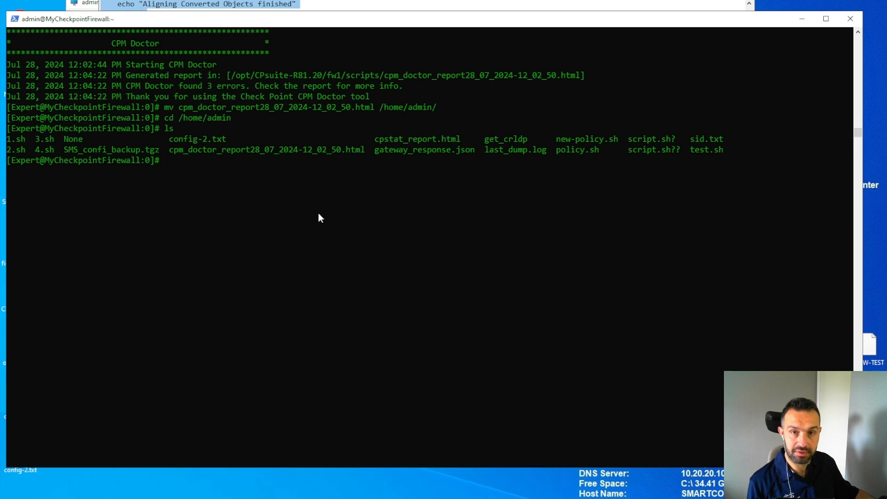
{"action": "mouse_move", "coordinate": [291, 210]}
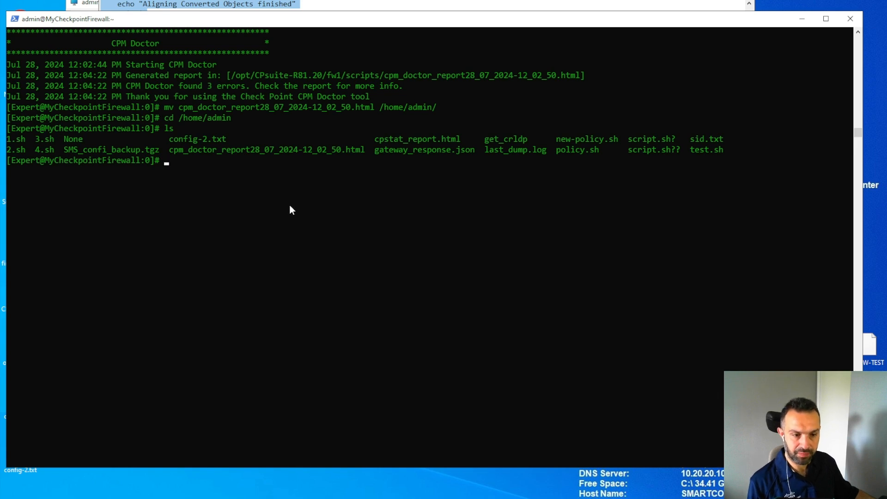
{"action": "mouse_move", "coordinate": [294, 202]}
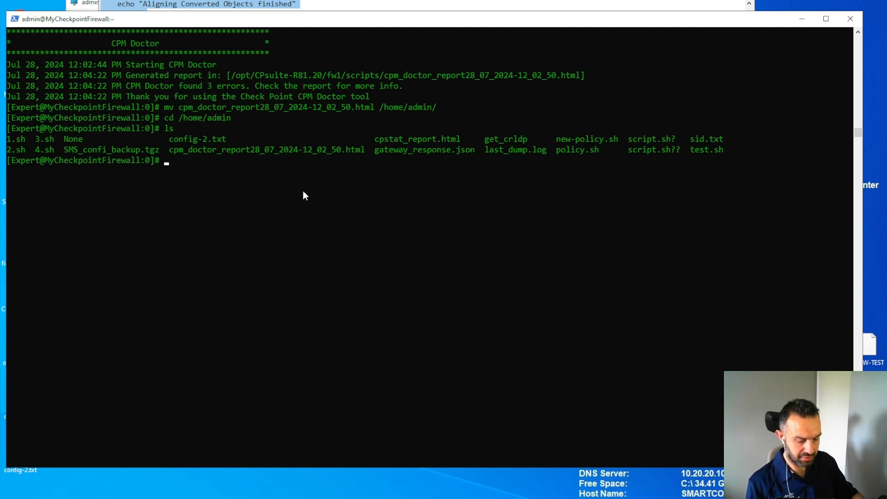
Over tftp, connect to 10.0.0.20 and put cpm_doctor_report28_07_2024-12_02_50.html
{"action": "type", "text": "tftp"}
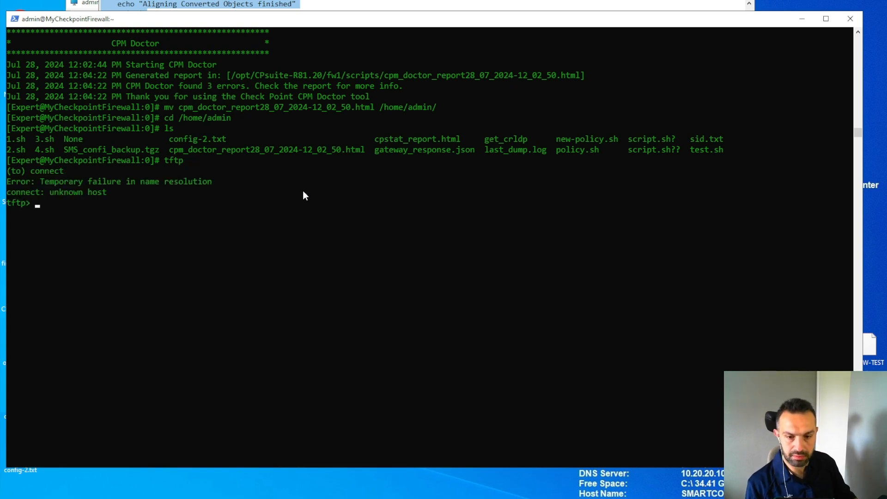
{"action": "type", "text": "connect"}
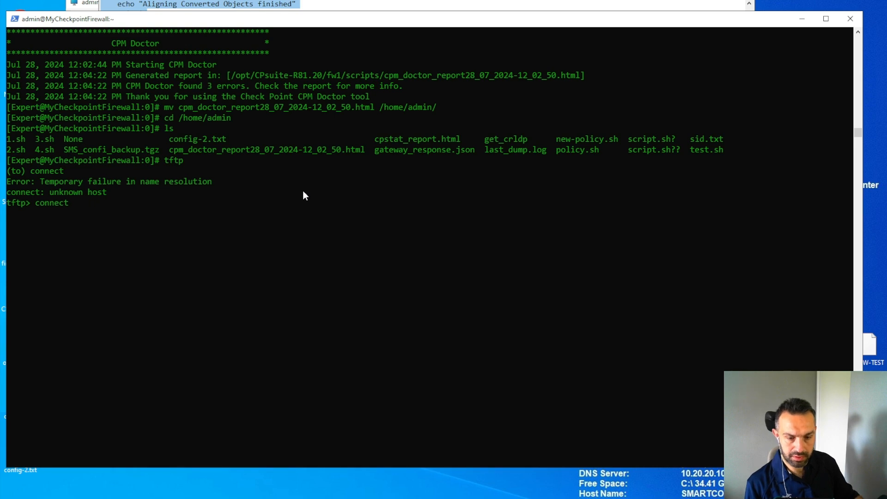
{"action": "type", "text": "10.0.0.20"}
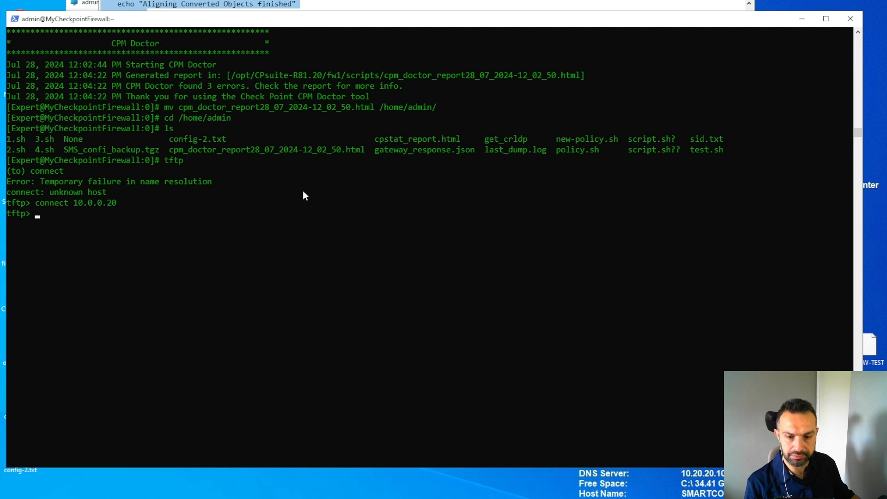
{"action": "type", "text": "put"}
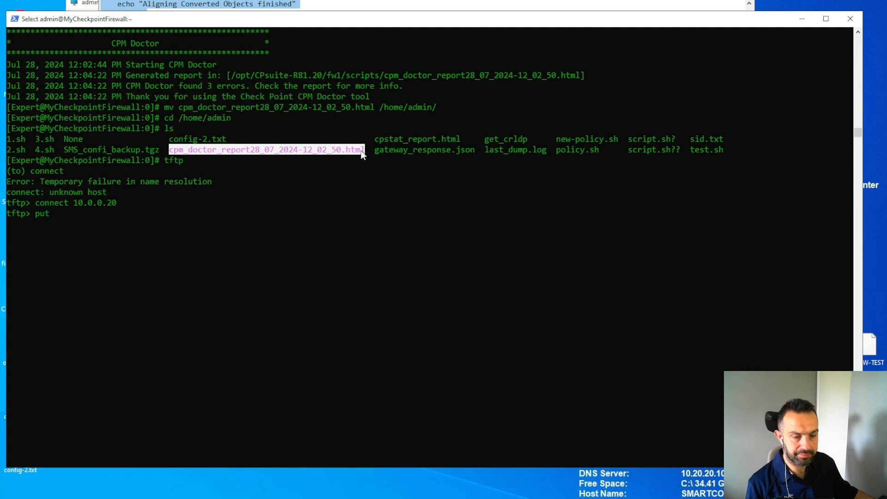
{"action": "type", "text": "cpm_doctor_report28_07_2024-12_02_50.html"}
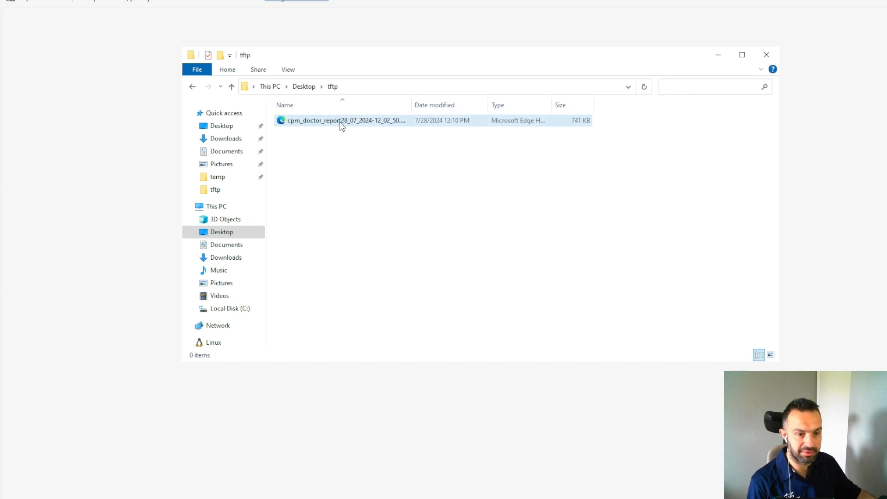
Open the cpm_doctor_report HTML file from Desktop > tftp in Edge
{"action": "double_click", "coordinate": [345, 120]}
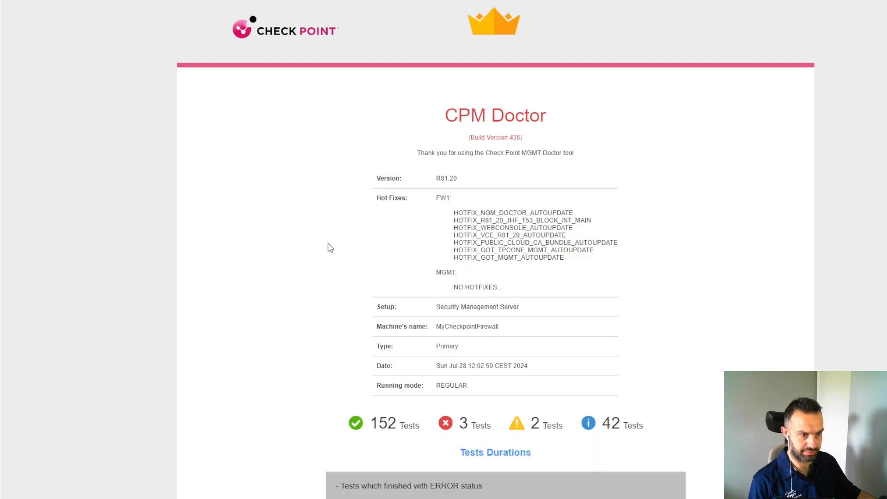
{"action": "mouse_move", "coordinate": [330, 250]}
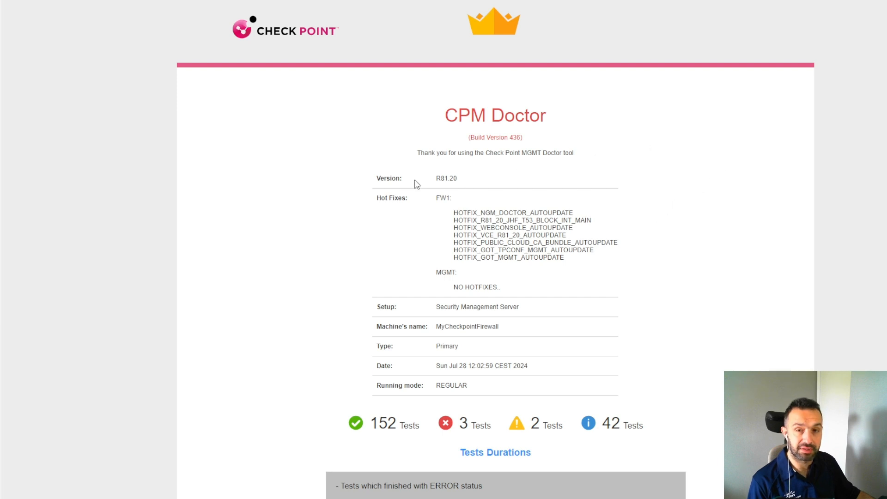
{"action": "mouse_move", "coordinate": [455, 220]}
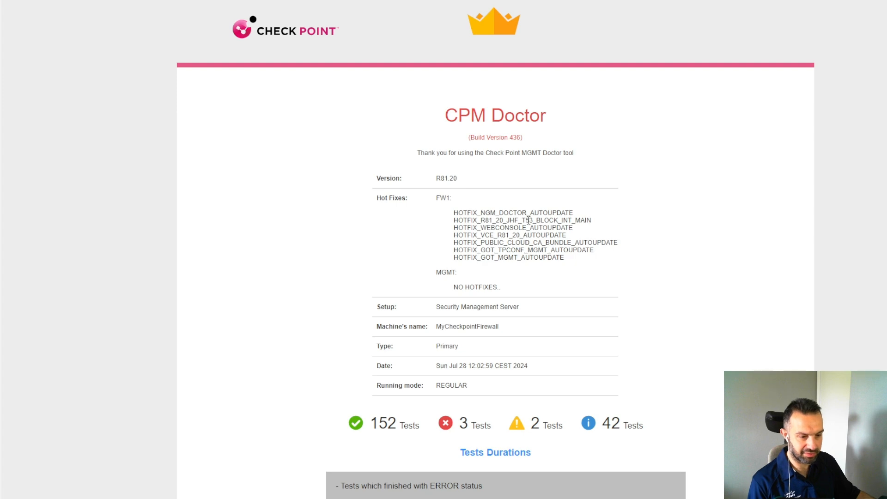
Scroll the report down to the test counters and the ERROR and WARNING tables
{"action": "scroll", "scroll_direction": "down", "scroll_amount": 3}
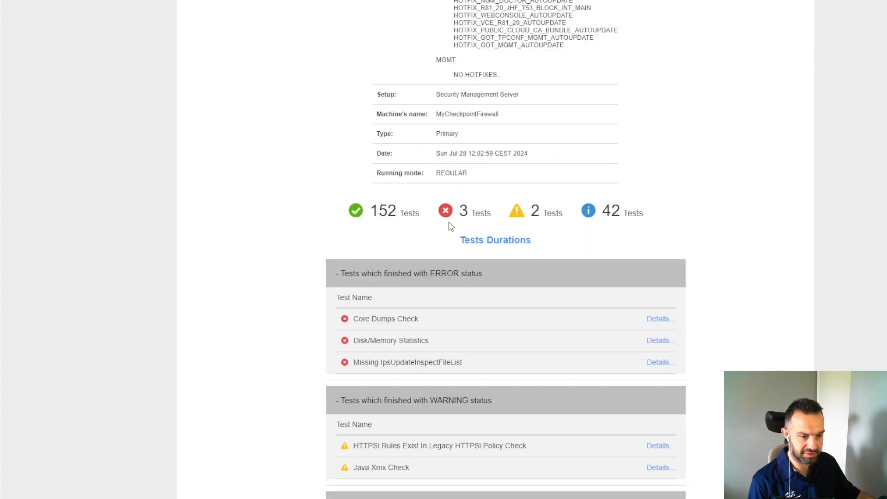
{"action": "mouse_move", "coordinate": [337, 234]}
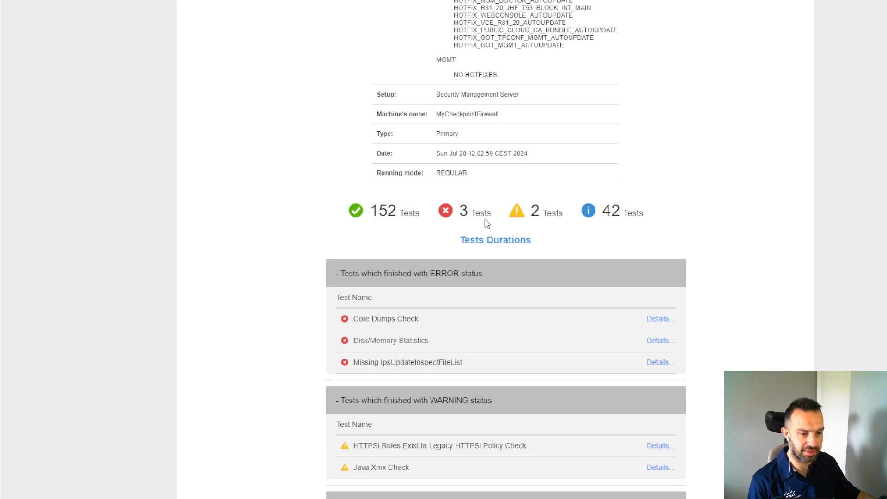
{"action": "mouse_move", "coordinate": [541, 225]}
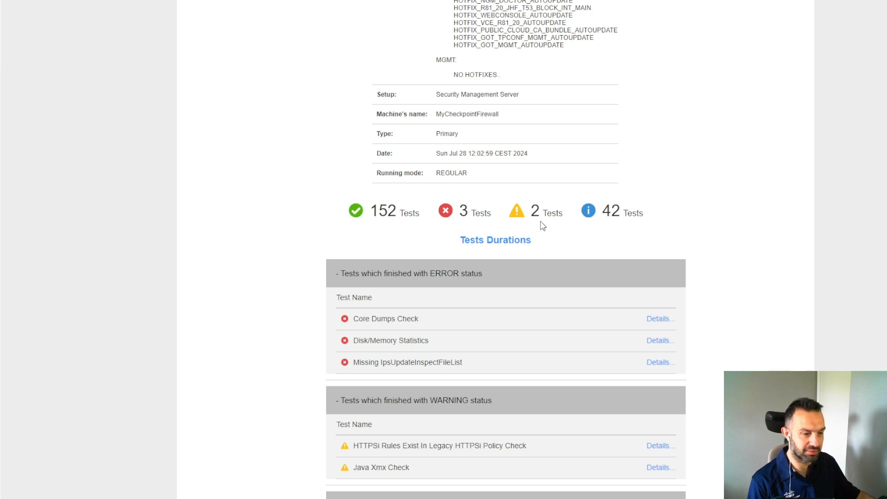
{"action": "mouse_move", "coordinate": [516, 212]}
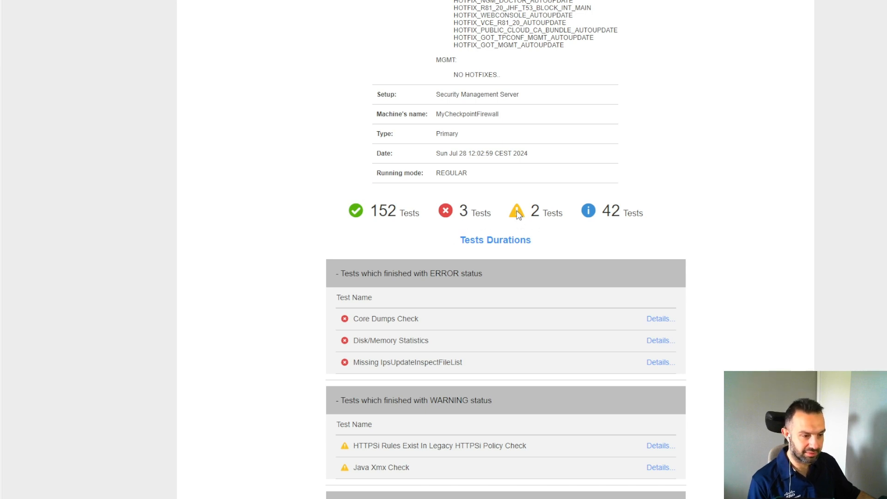
{"action": "mouse_move", "coordinate": [531, 219]}
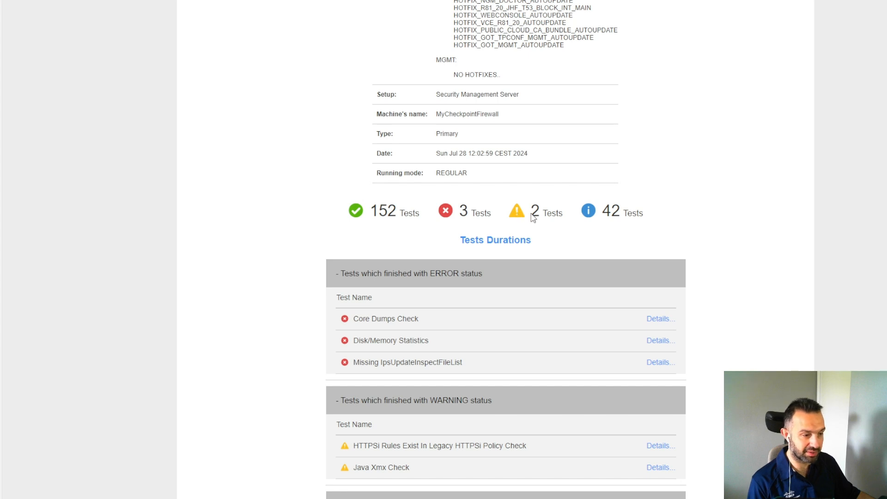
{"action": "mouse_move", "coordinate": [366, 221]}
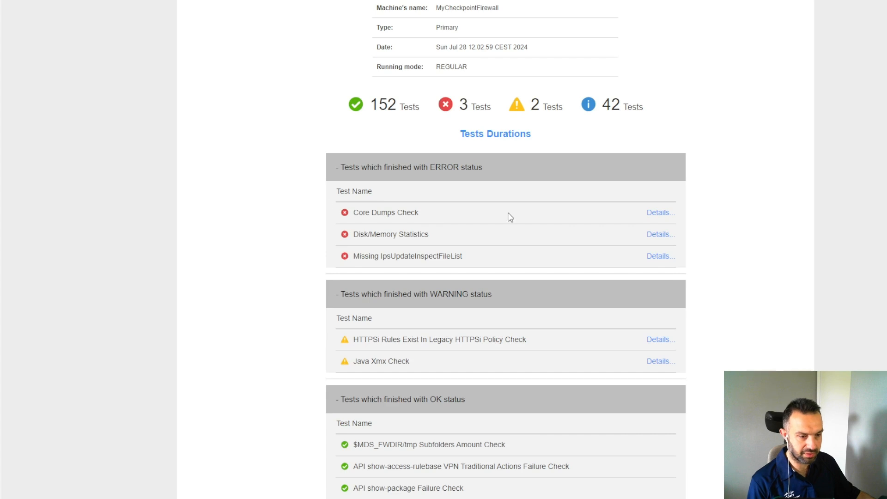
{"action": "mouse_move", "coordinate": [348, 224]}
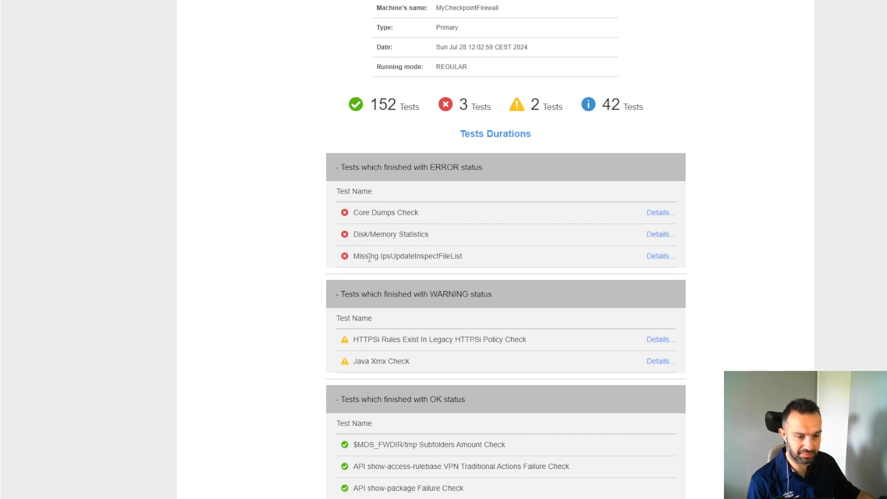
{"action": "mouse_move", "coordinate": [523, 262]}
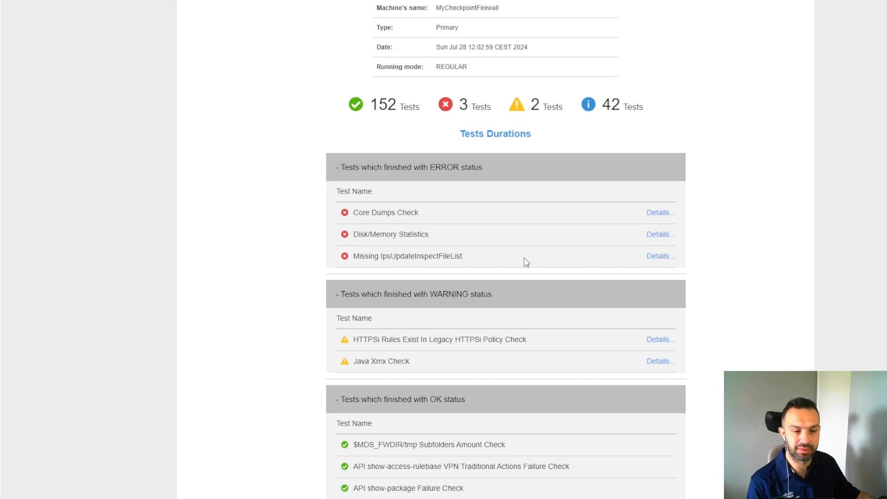
{"action": "mouse_move", "coordinate": [505, 261]}
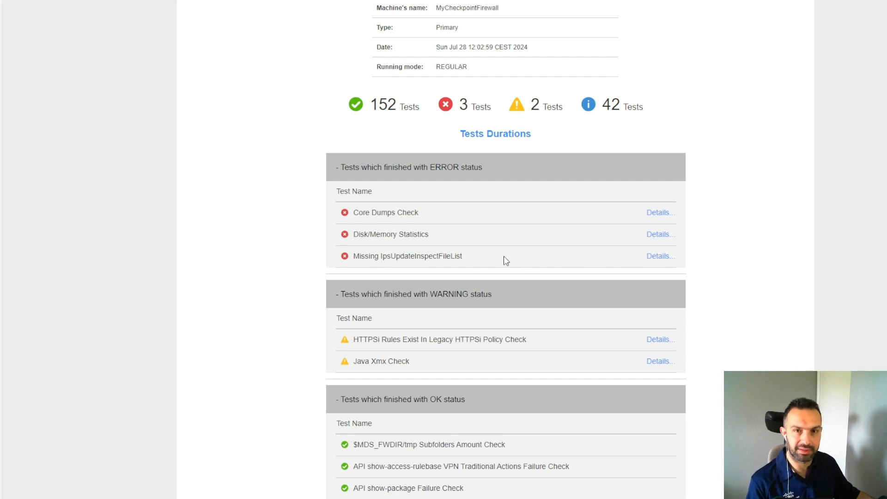
{"action": "mouse_move", "coordinate": [498, 247]}
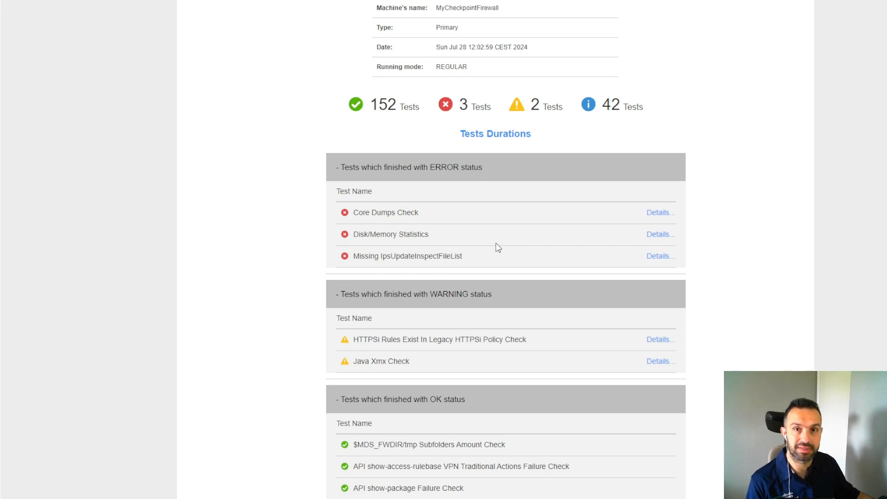
{"action": "mouse_move", "coordinate": [502, 252]}
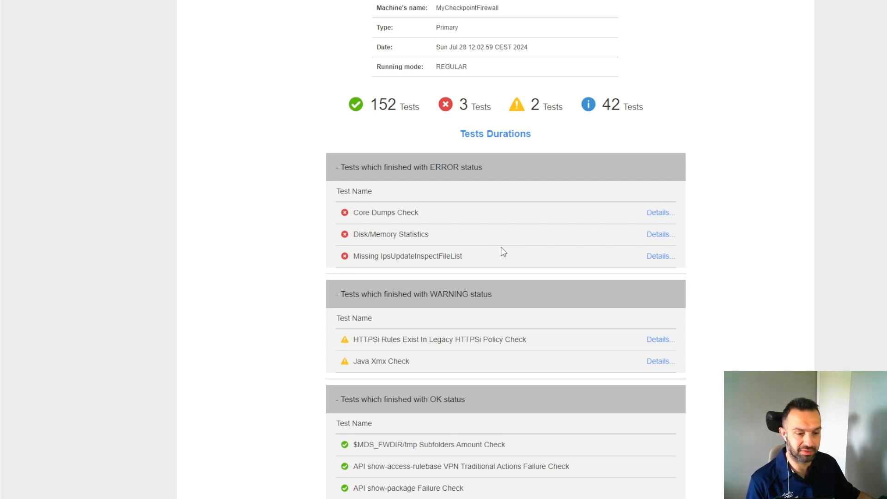
Scroll down to the memory report, disk-over-85% and Missing IpsUpdateInspectFileList error details
{"action": "scroll", "scroll_direction": "down", "scroll_amount": 3}
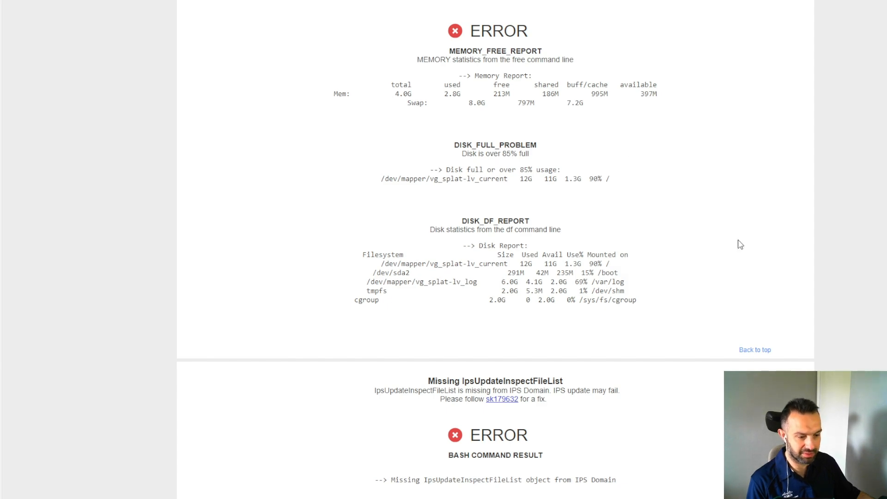
{"action": "scroll", "scroll_direction": "down", "scroll_amount": 3}
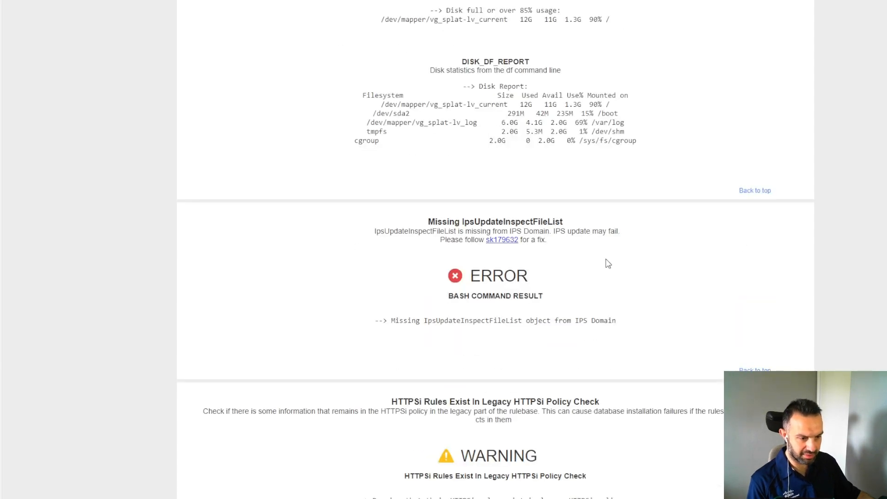
{"action": "mouse_move", "coordinate": [504, 308]}
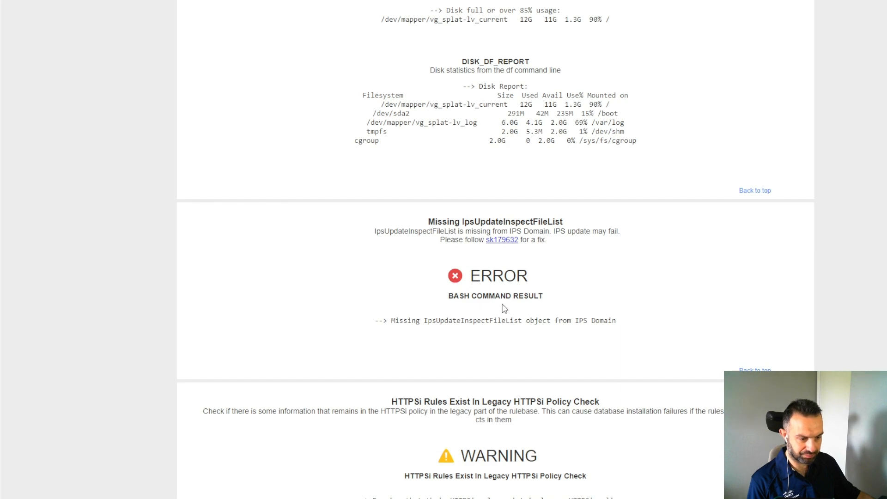
{"action": "scroll", "scroll_direction": "down", "scroll_amount": 3}
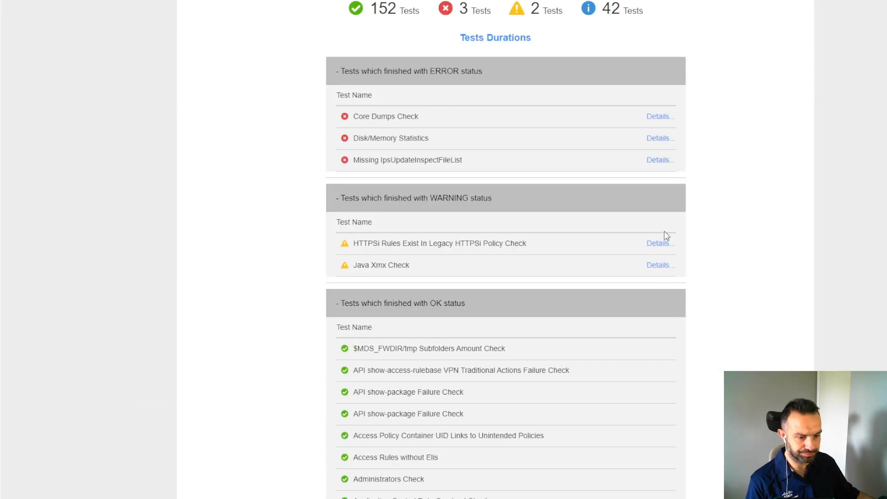
Scroll past the long OK status table to the INFO status tests
{"action": "scroll", "scroll_direction": "down", "scroll_amount": 3}
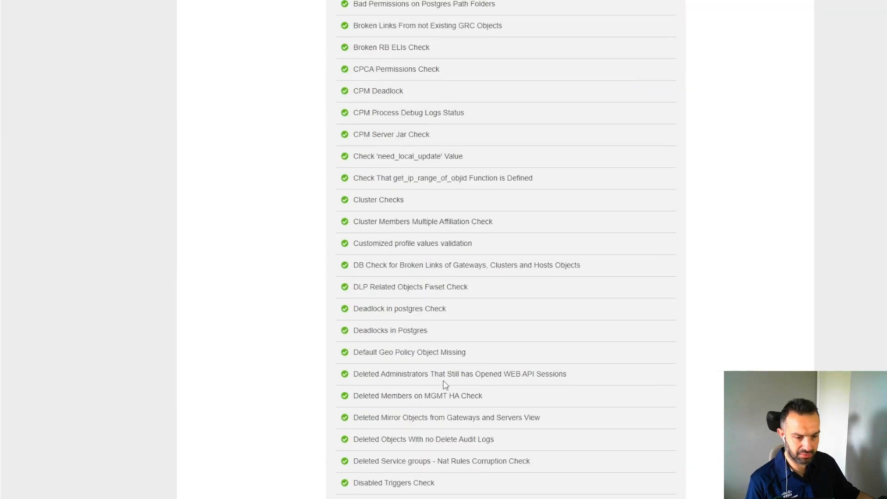
{"action": "scroll", "scroll_direction": "down", "scroll_amount": 3}
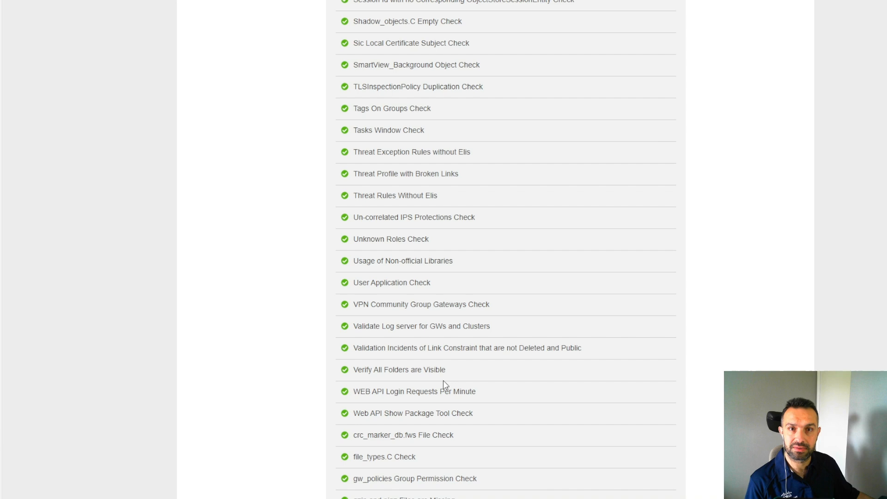
{"action": "mouse_move", "coordinate": [451, 381]}
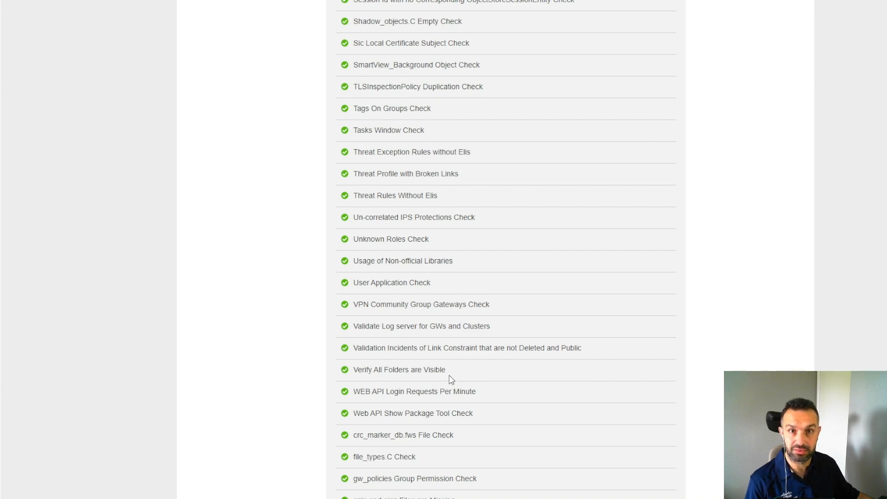
{"action": "scroll", "scroll_direction": "down", "scroll_amount": 3}
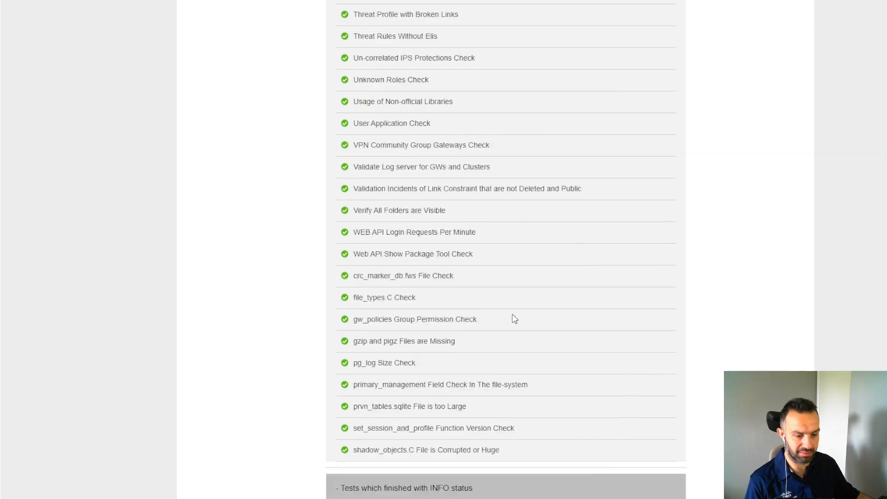
{"action": "scroll", "scroll_direction": "down", "scroll_amount": 3}
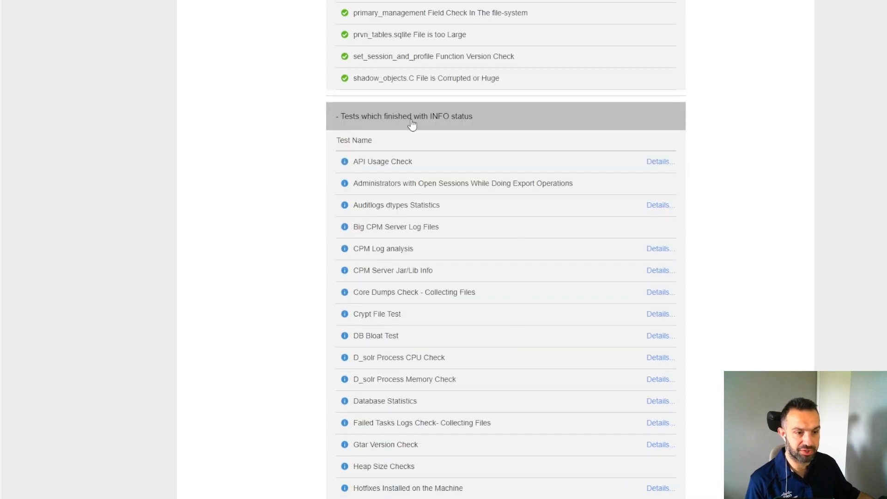
Scroll past the INFO table to the Core Dumps Check and Disk/Memory Statistics details
{"action": "scroll", "scroll_direction": "down", "scroll_amount": 3}
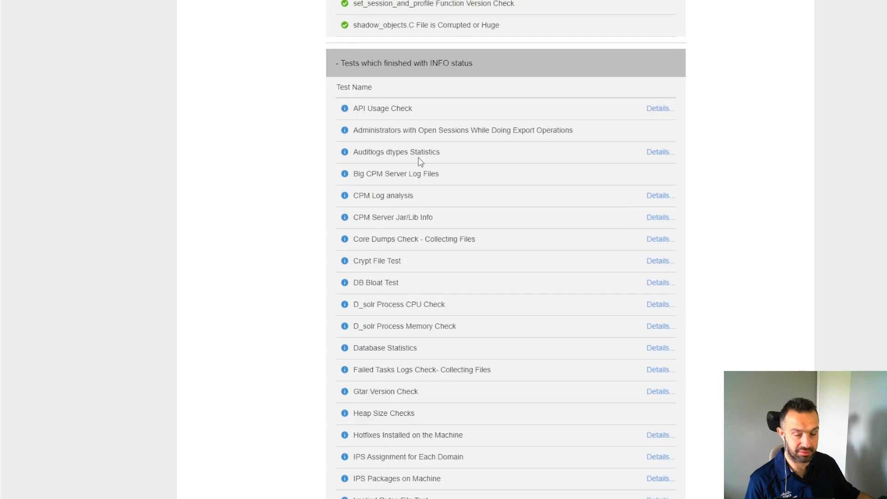
{"action": "scroll", "scroll_direction": "down", "scroll_amount": 3}
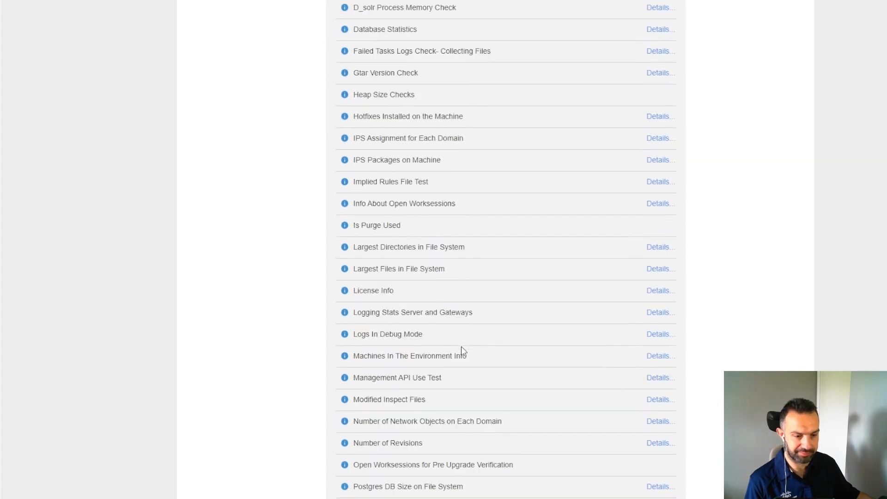
{"action": "scroll", "scroll_direction": "down", "scroll_amount": 3}
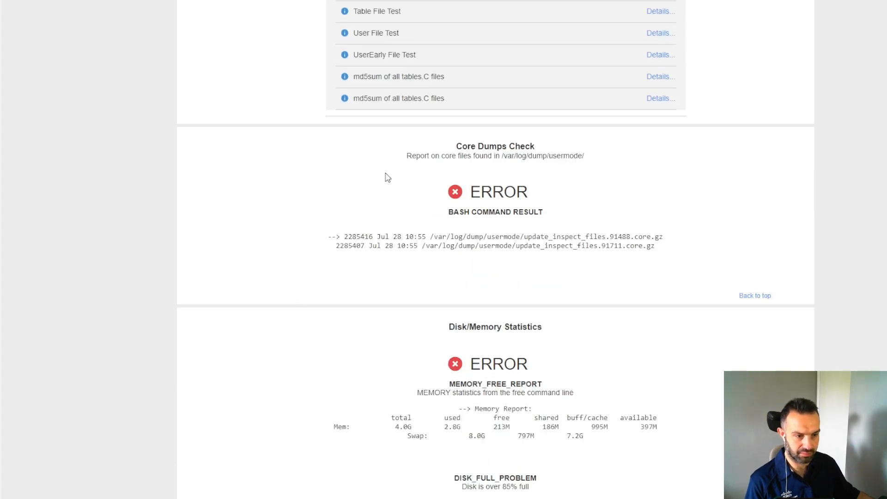
{"action": "scroll", "scroll_direction": "down", "scroll_amount": 3}
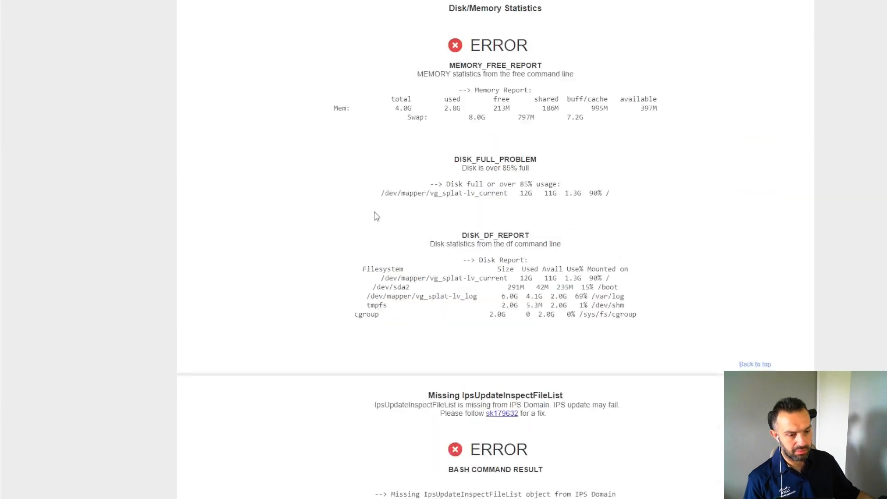